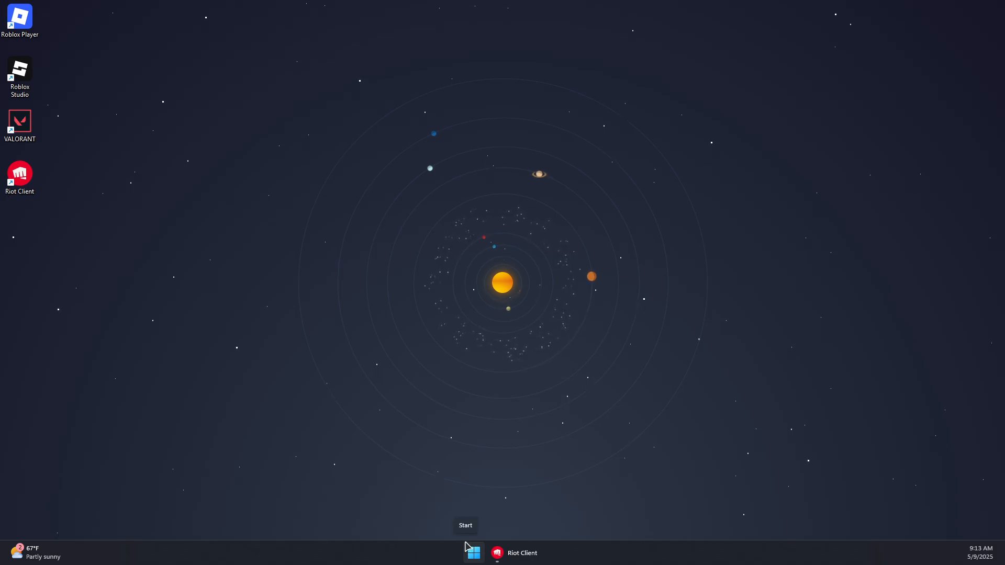
- Run a Google 'speedtest' in Firefox, reading about 18 Mbps download, then close it
click(473, 553)
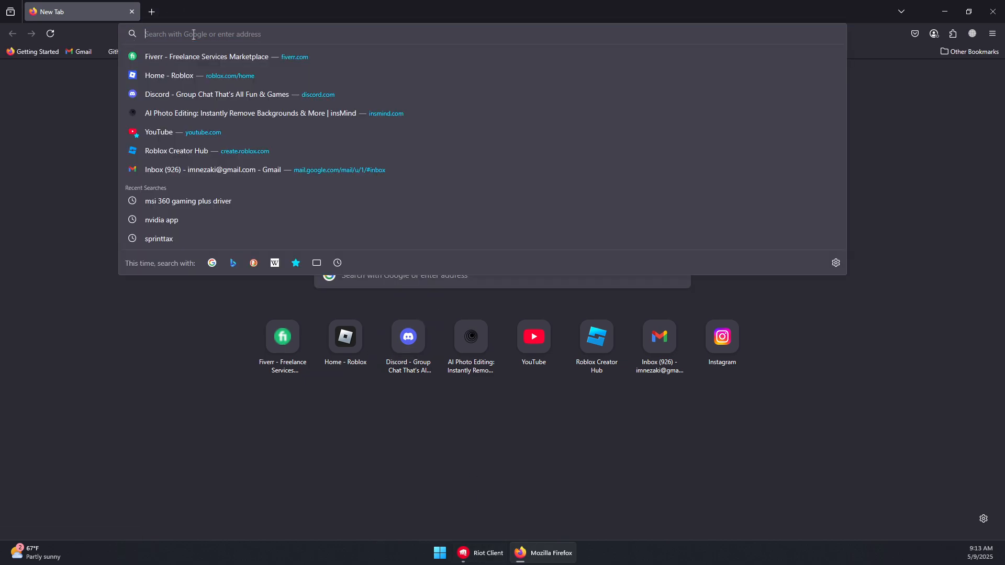
text(speedtest)
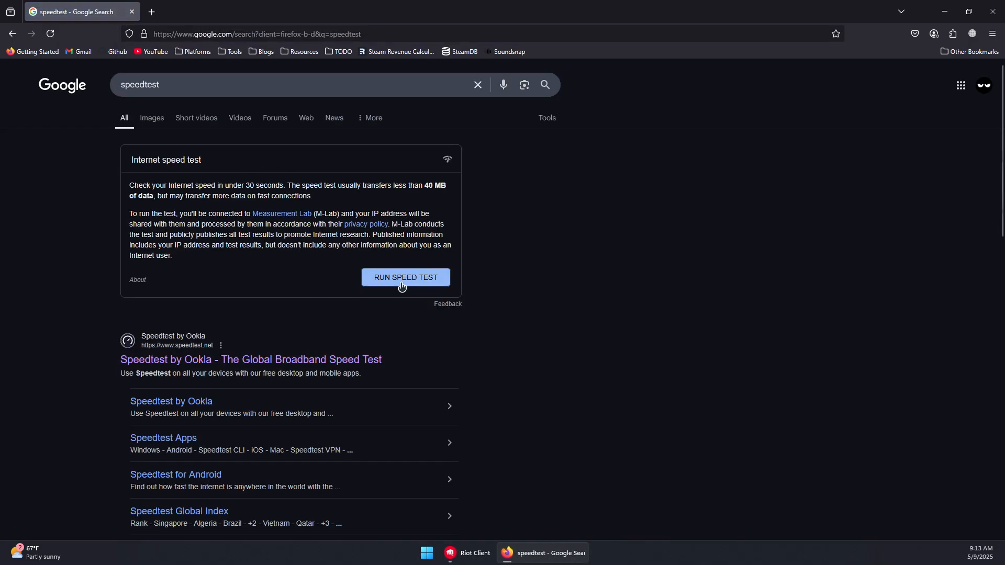
click(405, 277)
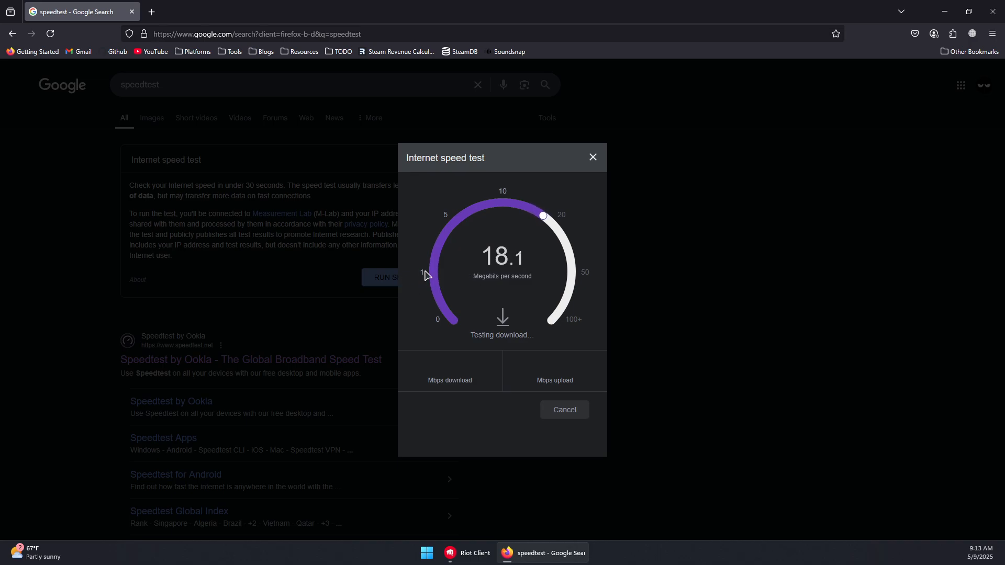
mouse_move(497, 288)
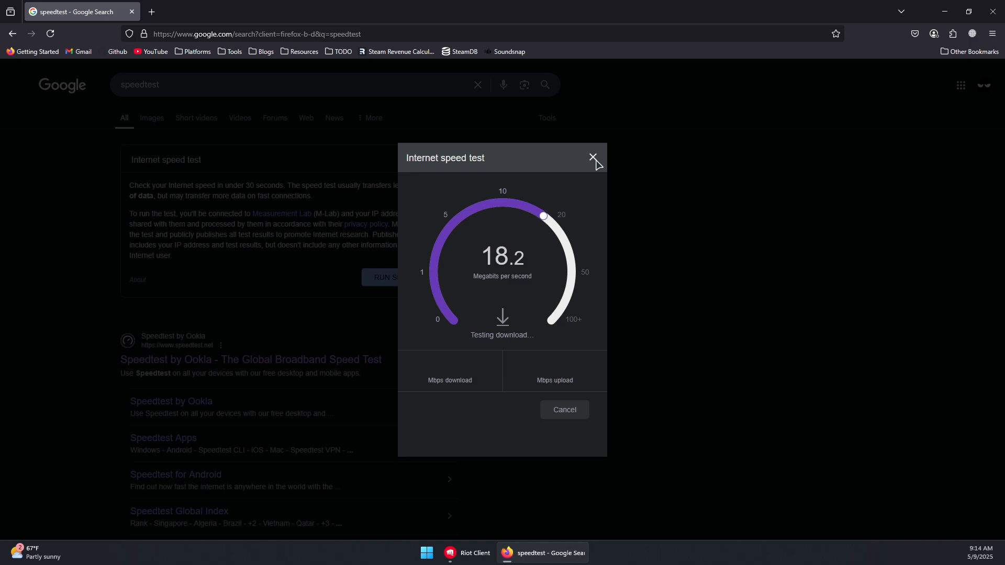
click(591, 157)
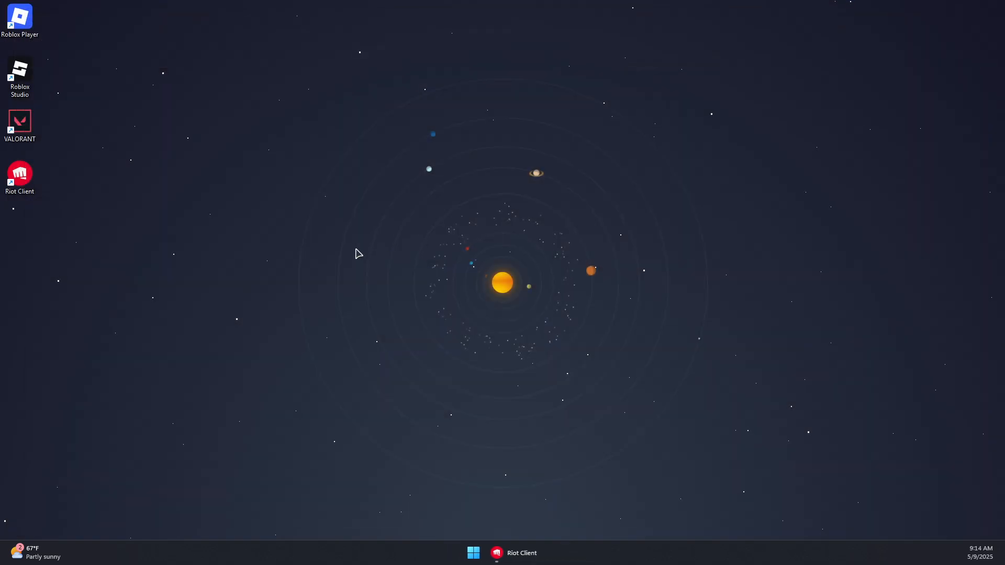
mouse_move(202, 294)
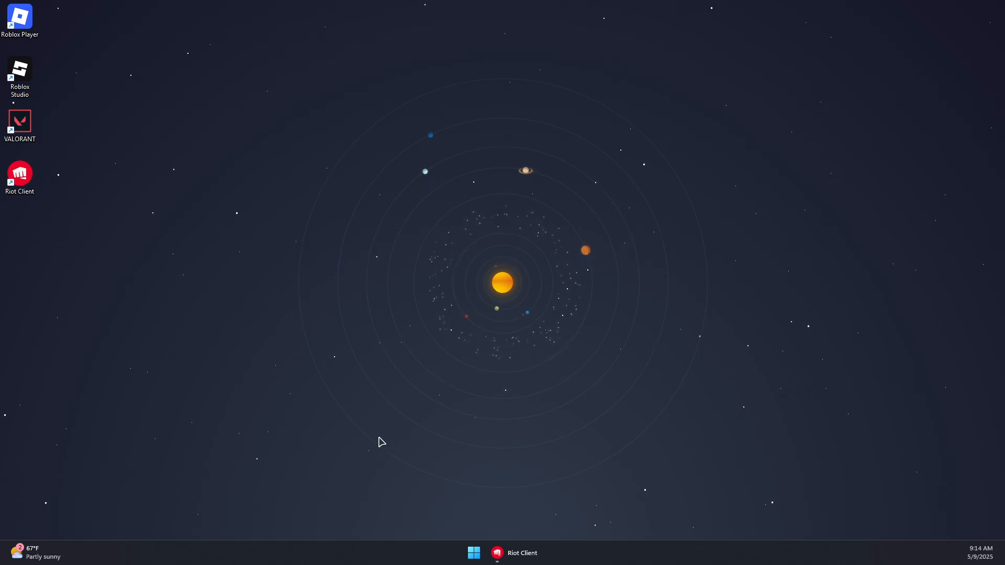
- Open Task Manager, bring up actions for Service Host: Network Service, then close it
right_click(473, 552)
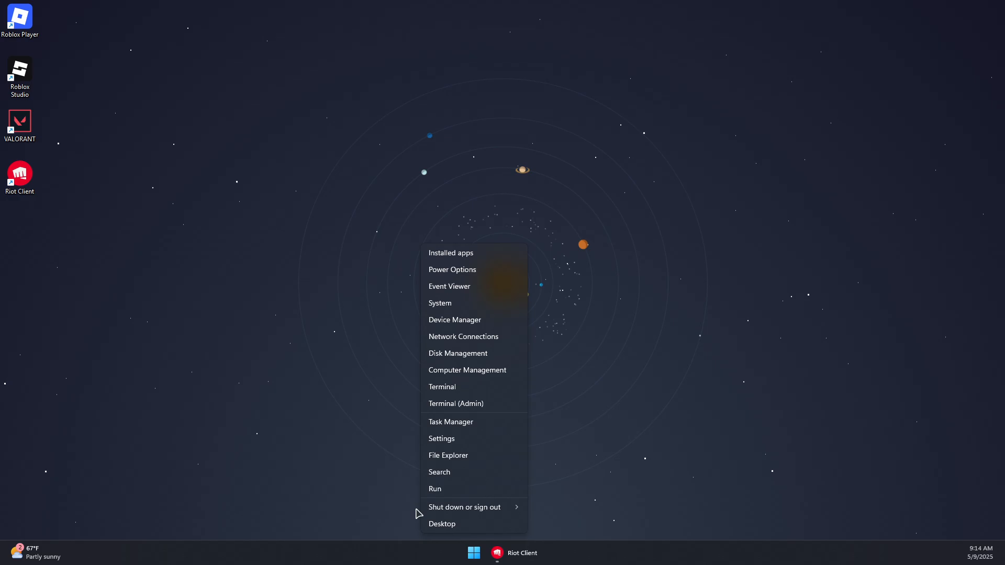
mouse_move(474, 507)
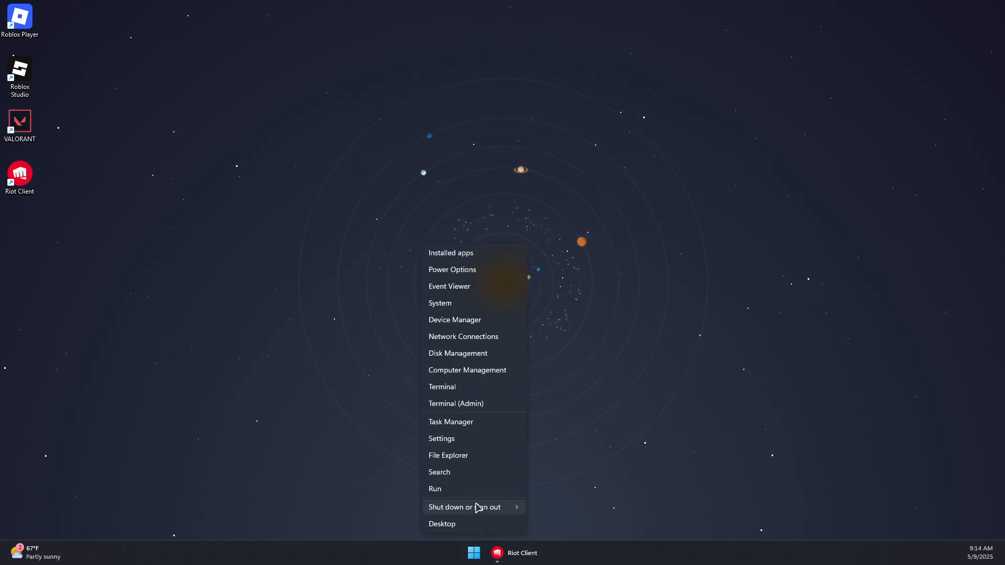
click(450, 421)
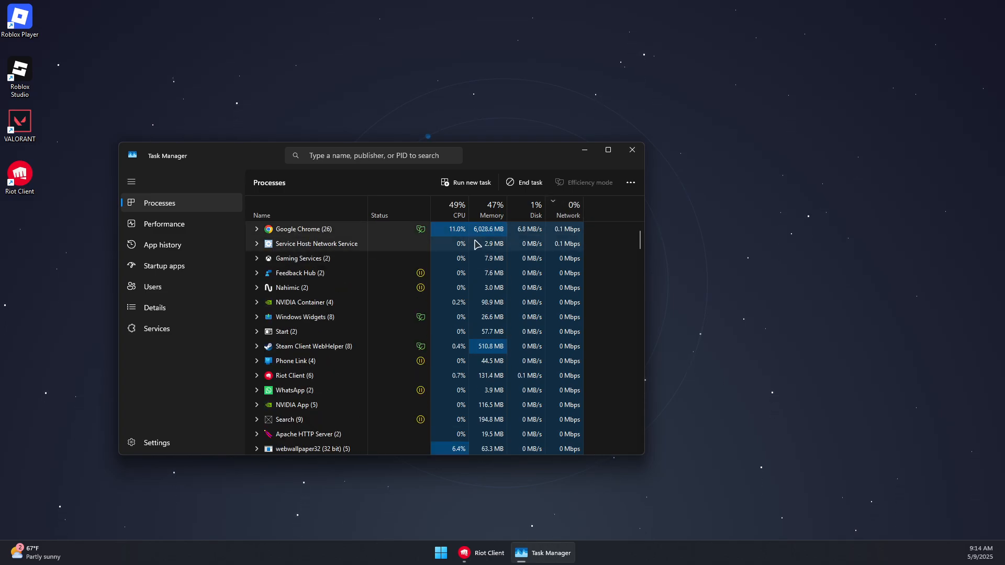
right_click(299, 258)
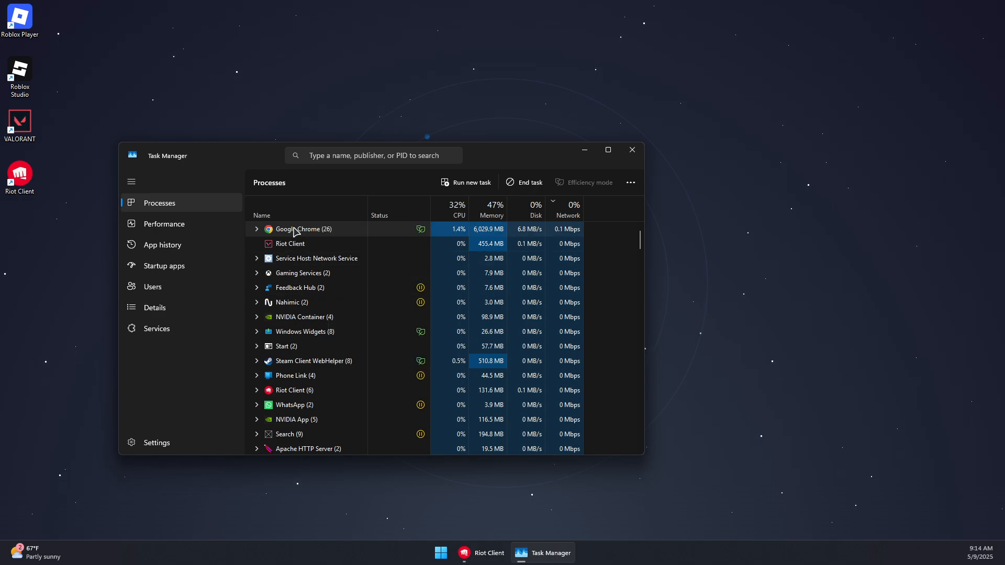
mouse_move(565, 240)
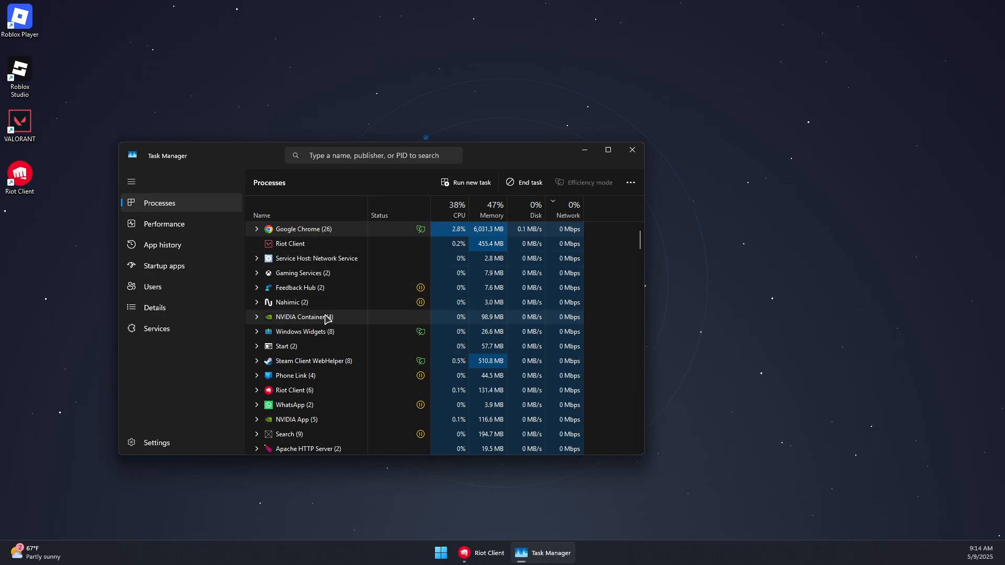
mouse_move(687, 195)
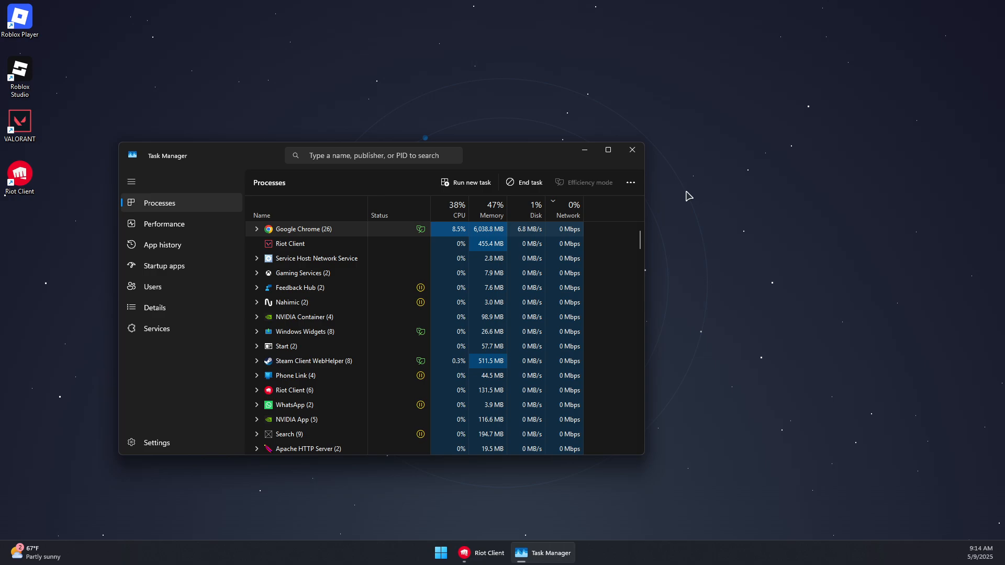
click(631, 149)
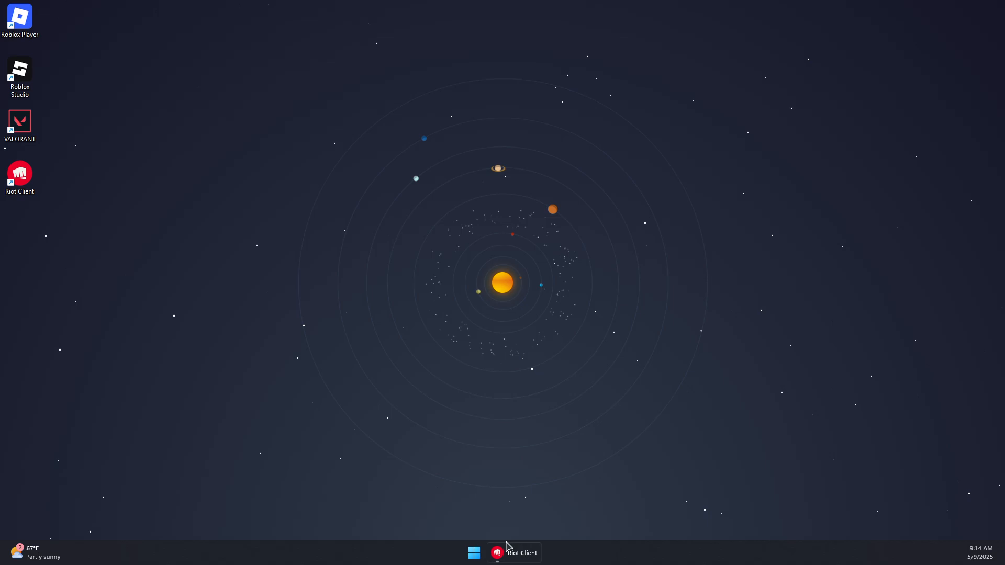
mouse_move(417, 559)
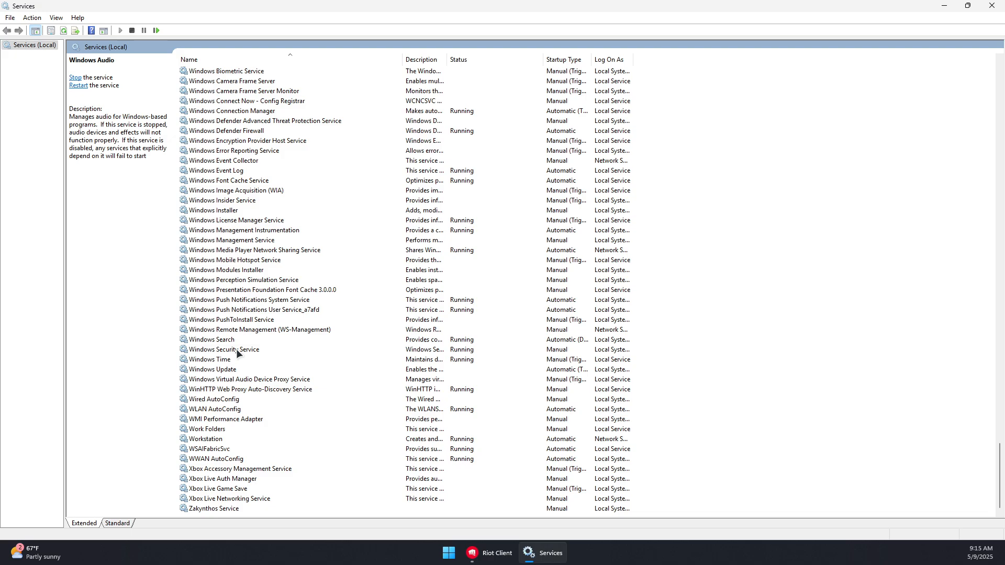
- Check the Windows Update service properties show Stopped, then close Properties and Services
double_click(213, 369)
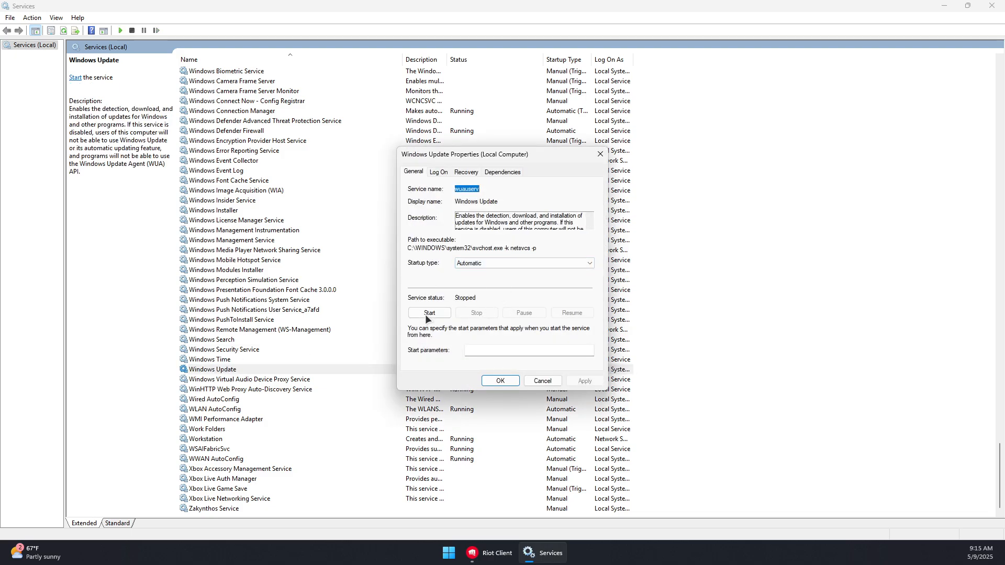
mouse_move(485, 302)
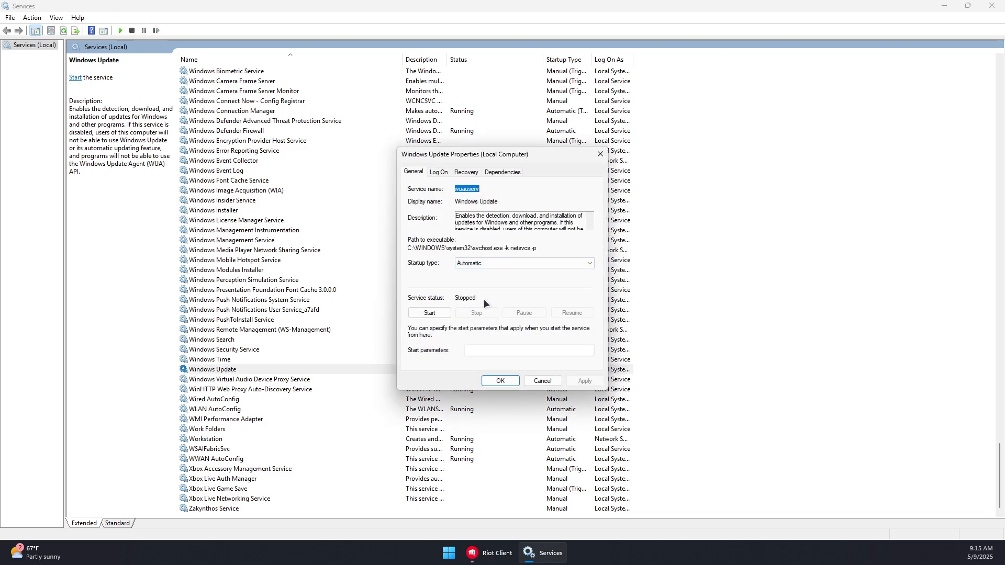
mouse_move(481, 314)
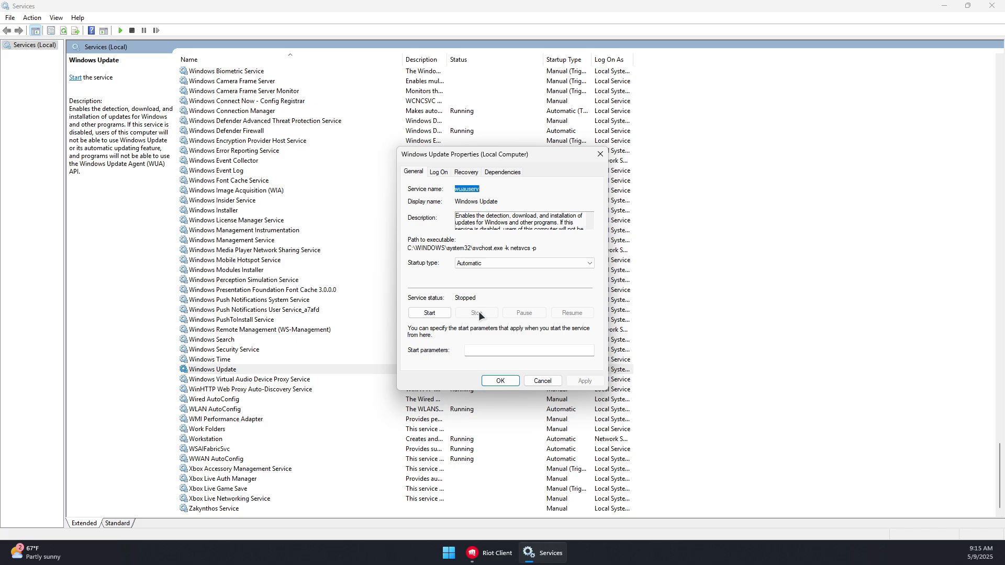
mouse_move(508, 199)
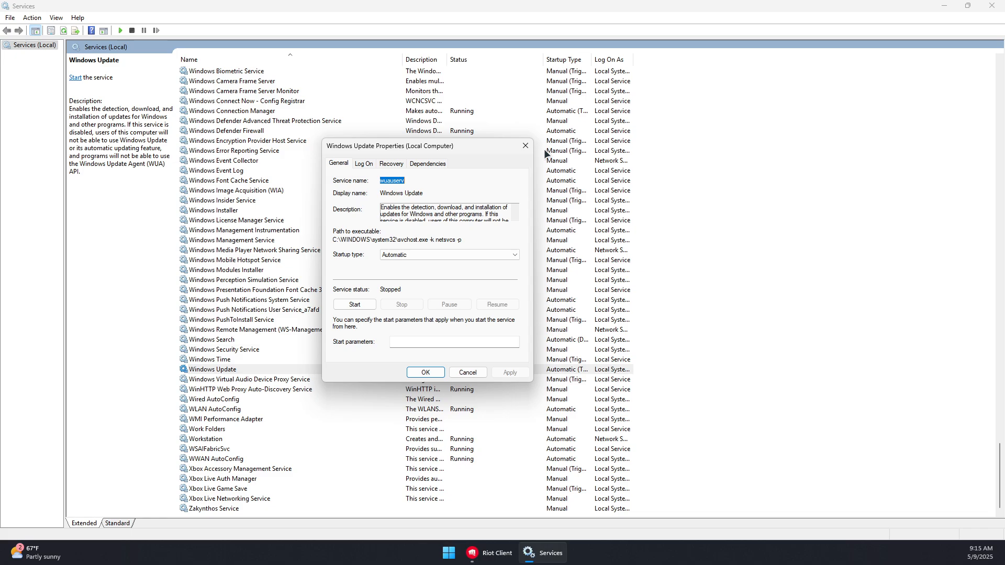
mouse_move(525, 145)
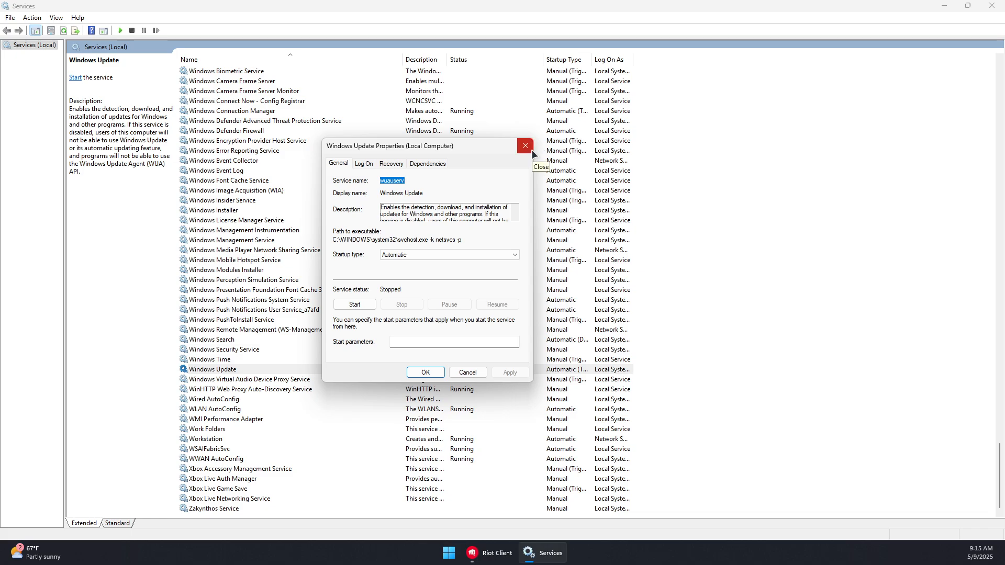
click(525, 145)
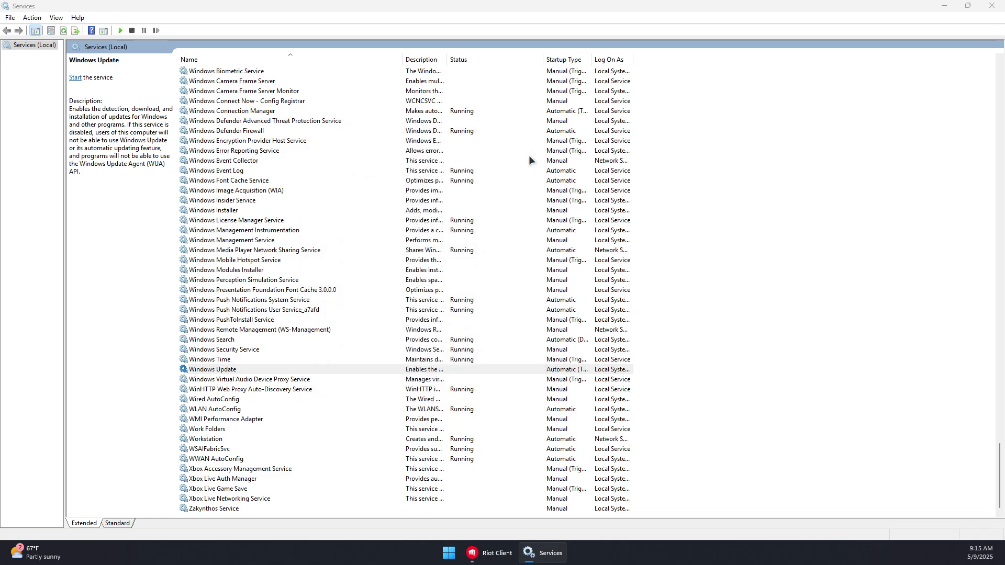
click(542, 553)
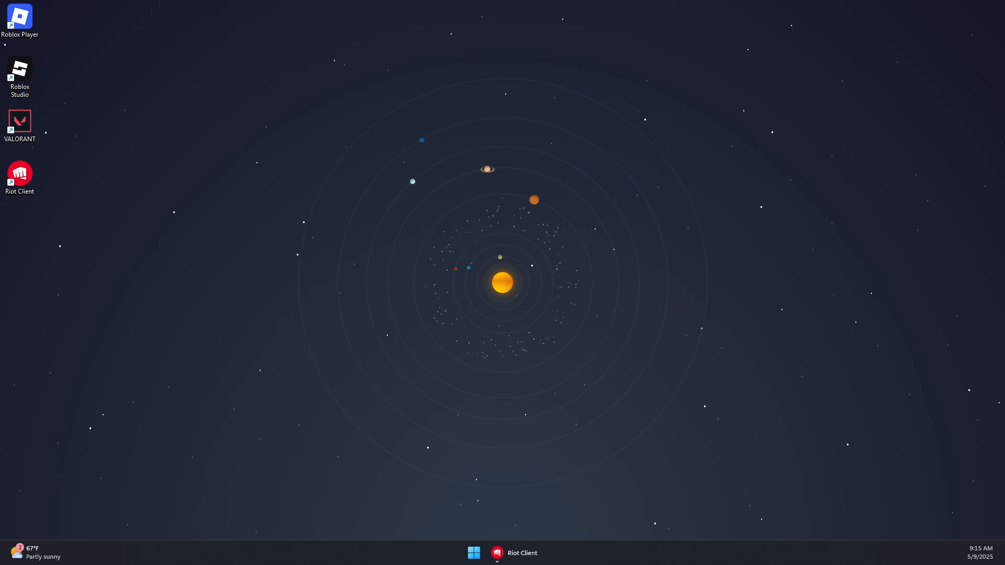
mouse_move(358, 517)
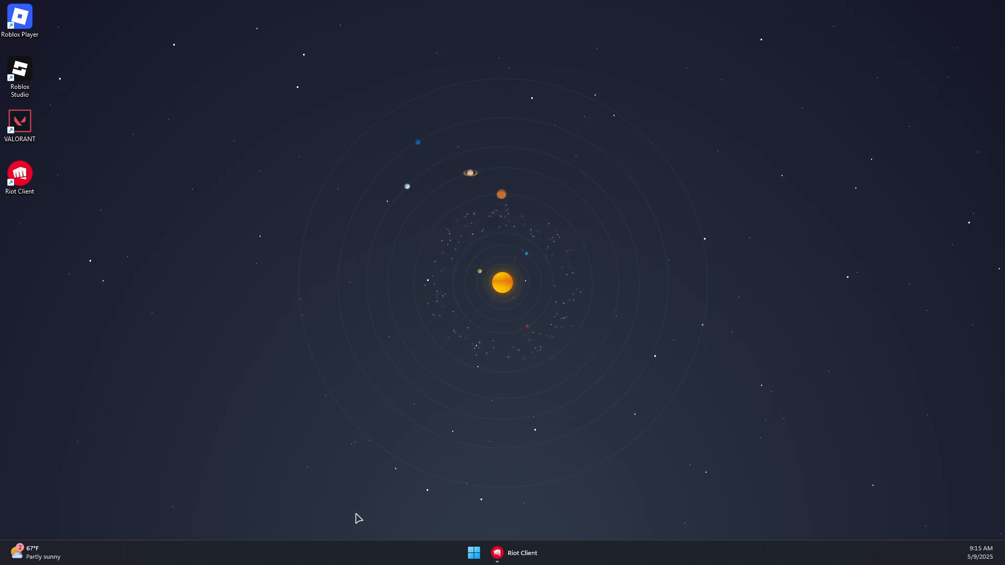
mouse_move(474, 553)
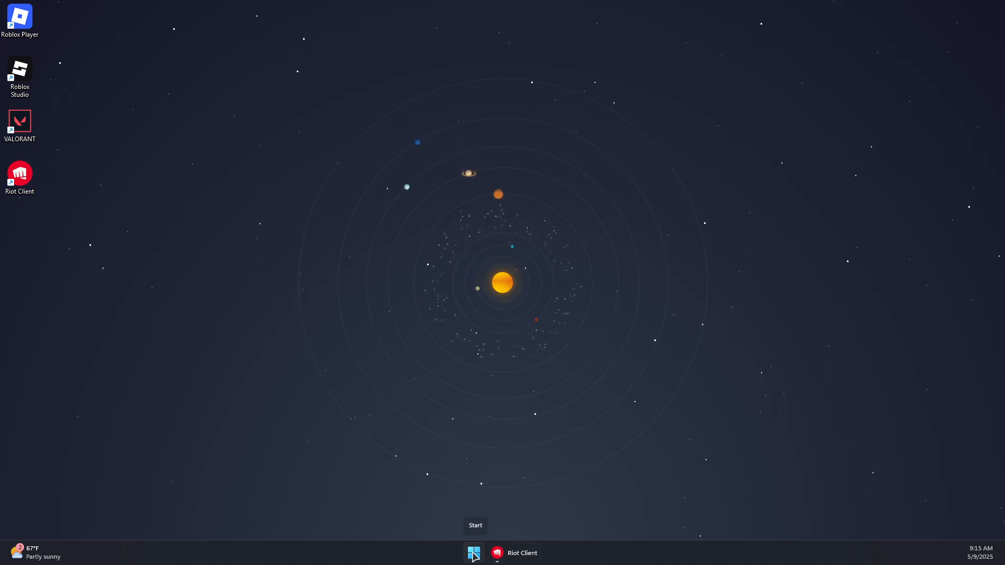
- Set Ethernet DNS manually to 8.8.8.8 preferred and 8.8.4.4 alternate, and save
right_click(473, 553)
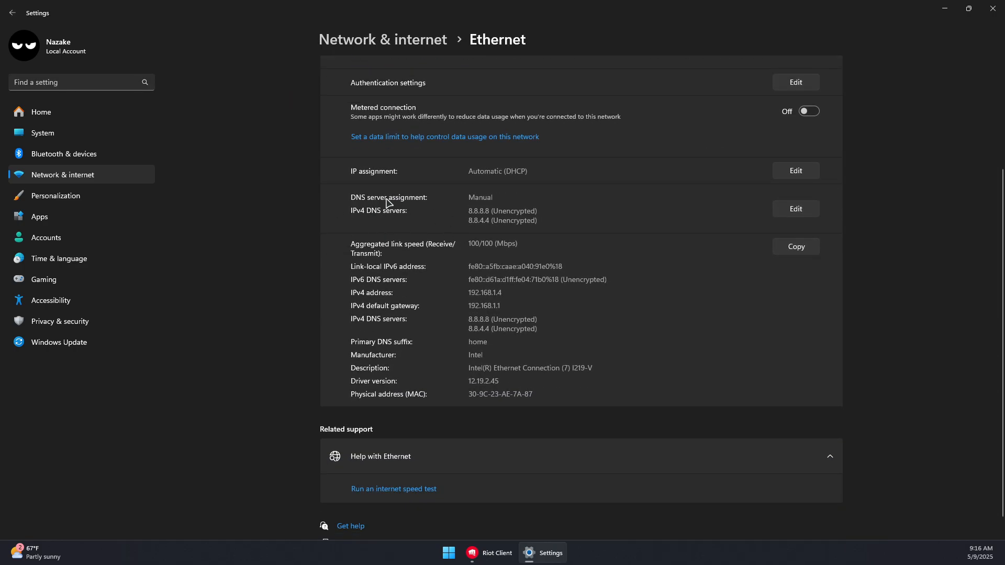
click(794, 209)
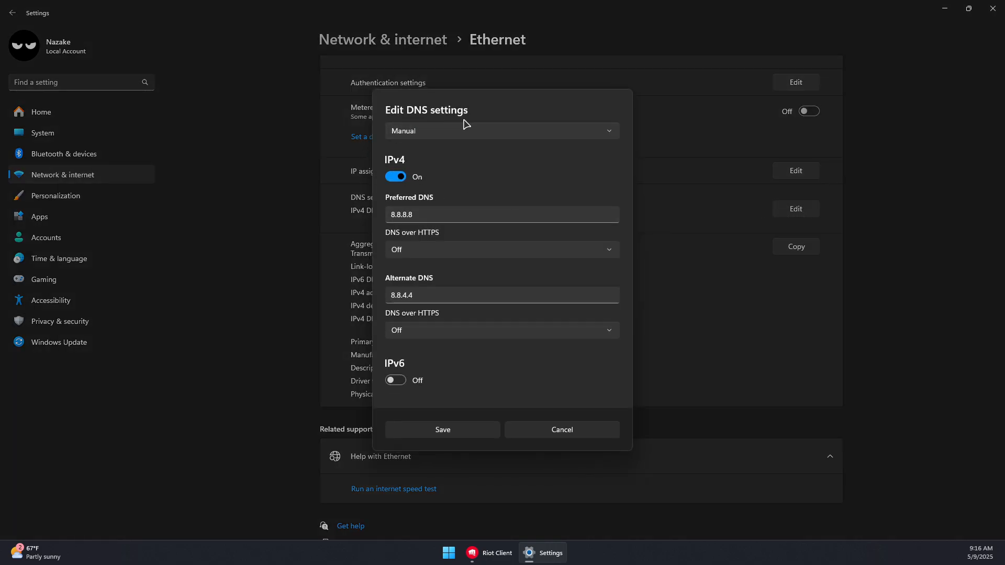
mouse_move(440, 254)
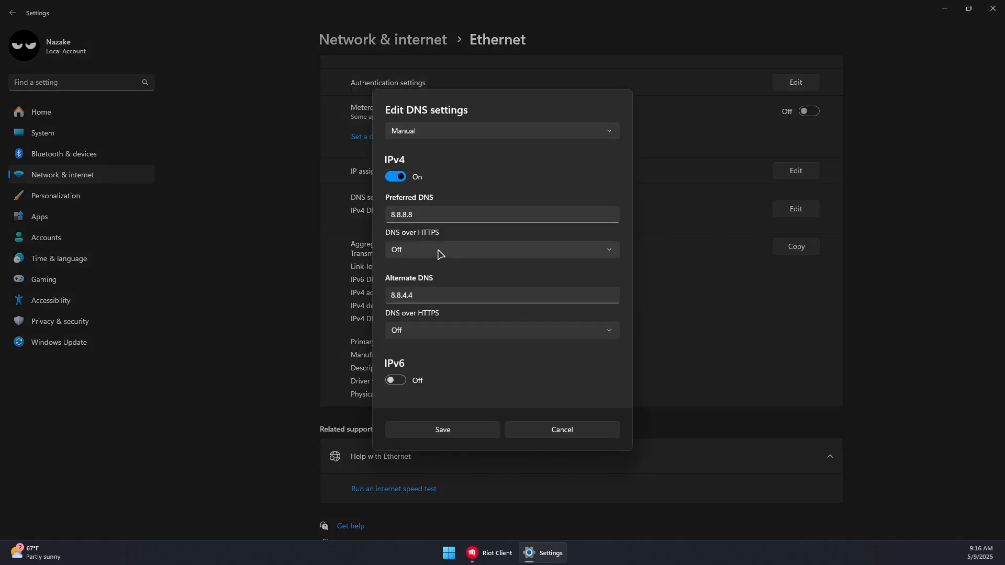
click(500, 214)
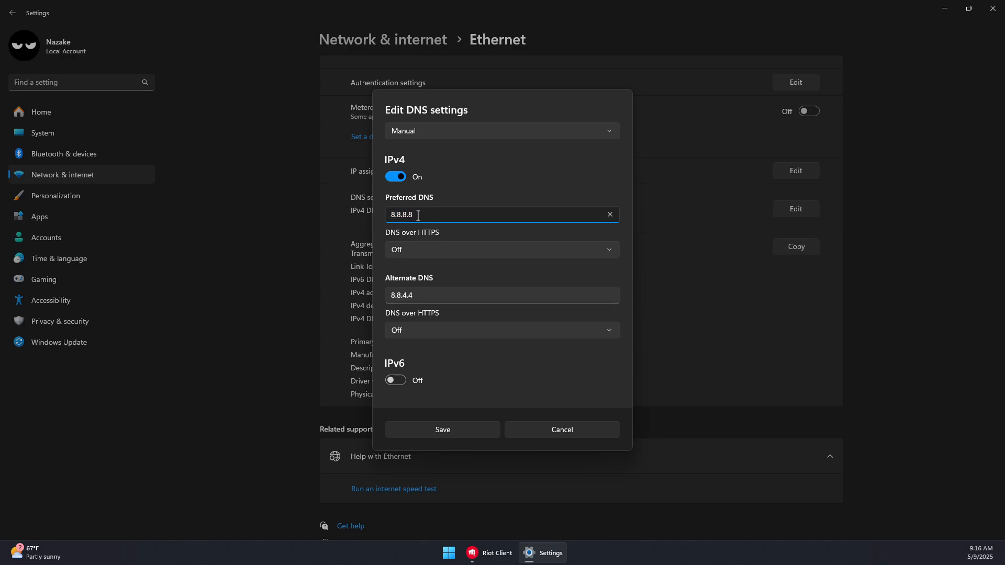
click(501, 295)
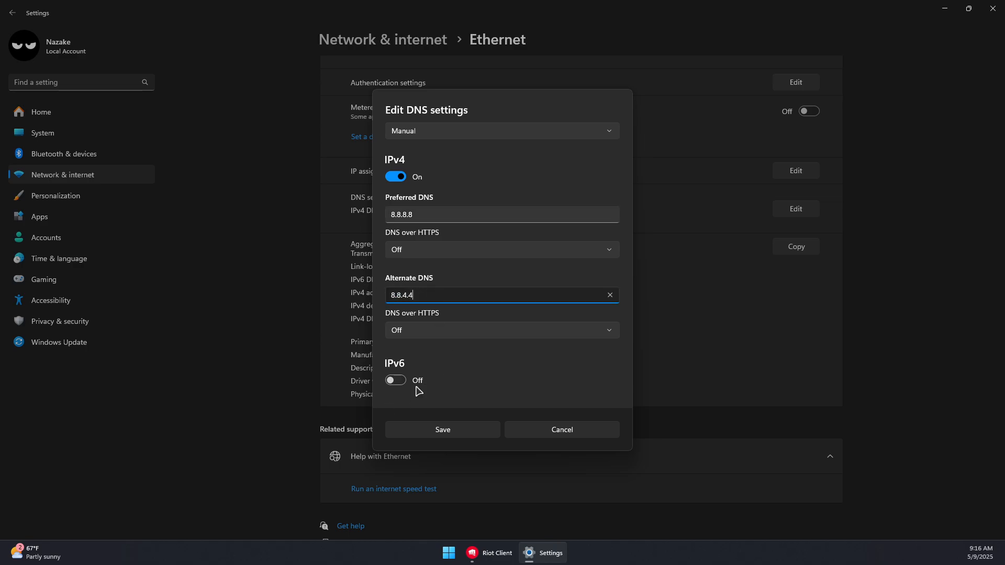
click(442, 429)
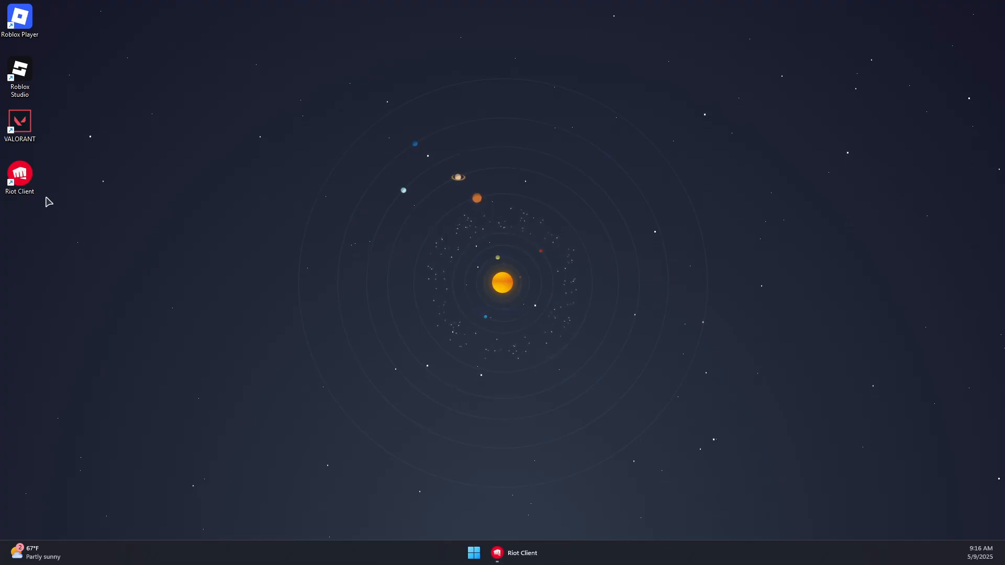
- Run the Riot Client desktop shortcut as administrator
right_click(19, 172)
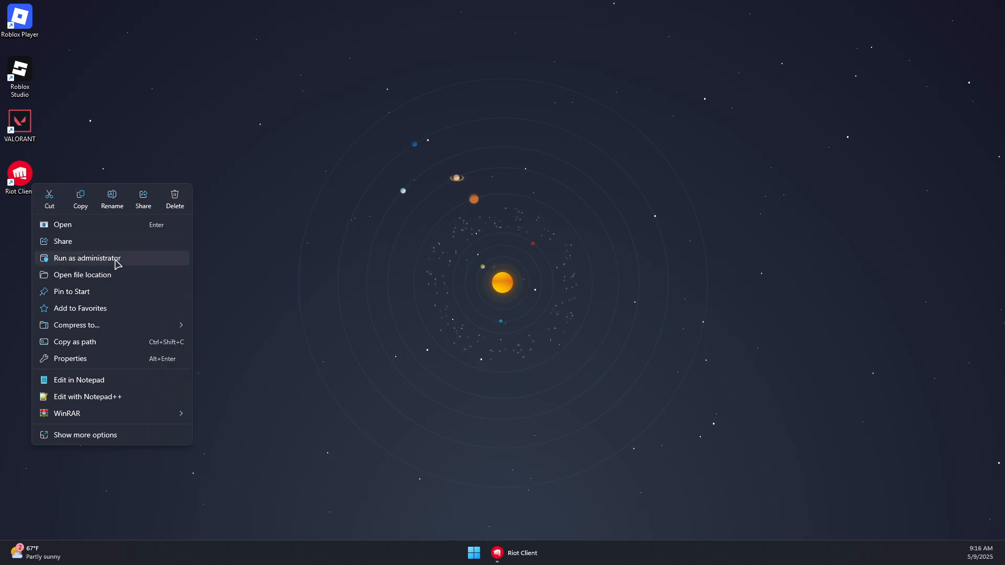
click(304, 254)
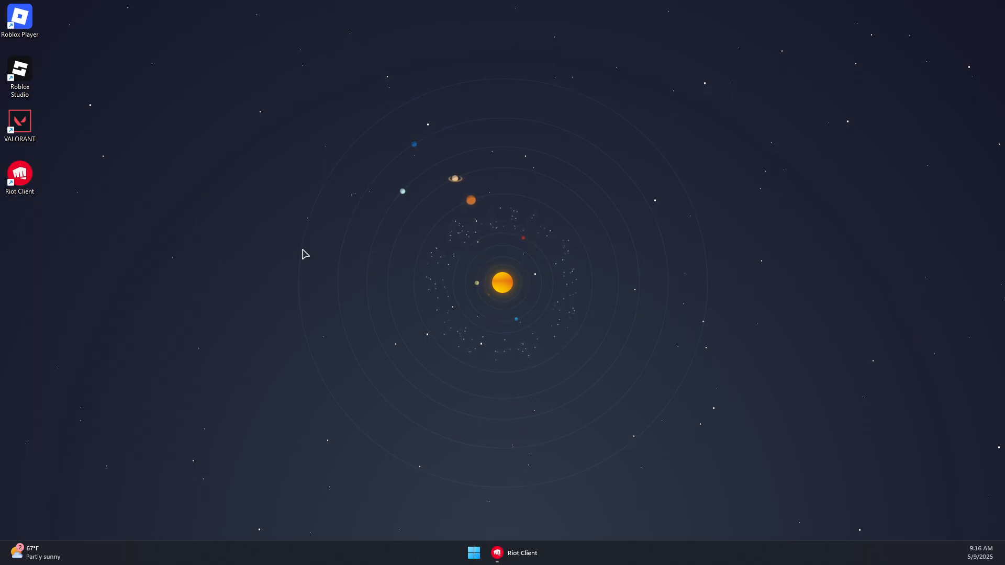
mouse_move(253, 346)
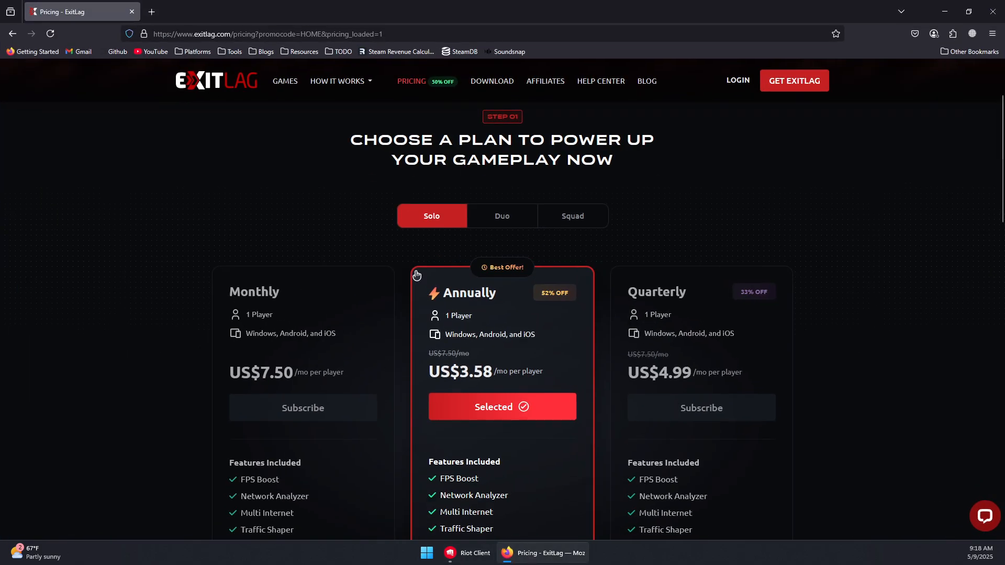
- Scroll through the ExitLag Solo plan cards: US$7.50 monthly, US$4.99 quarterly, US$3.58 annually
scroll(down, 3)
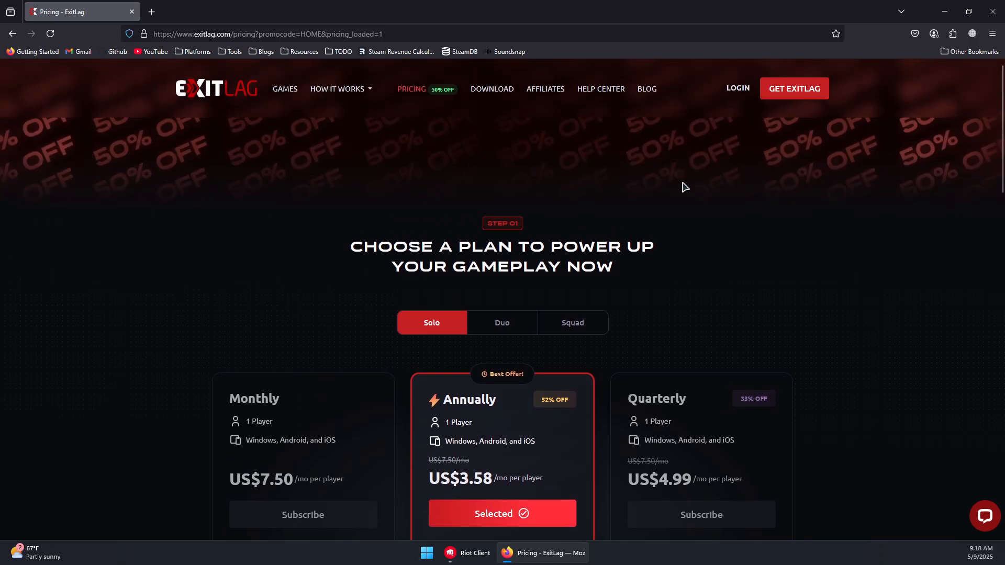
scroll(down, 3)
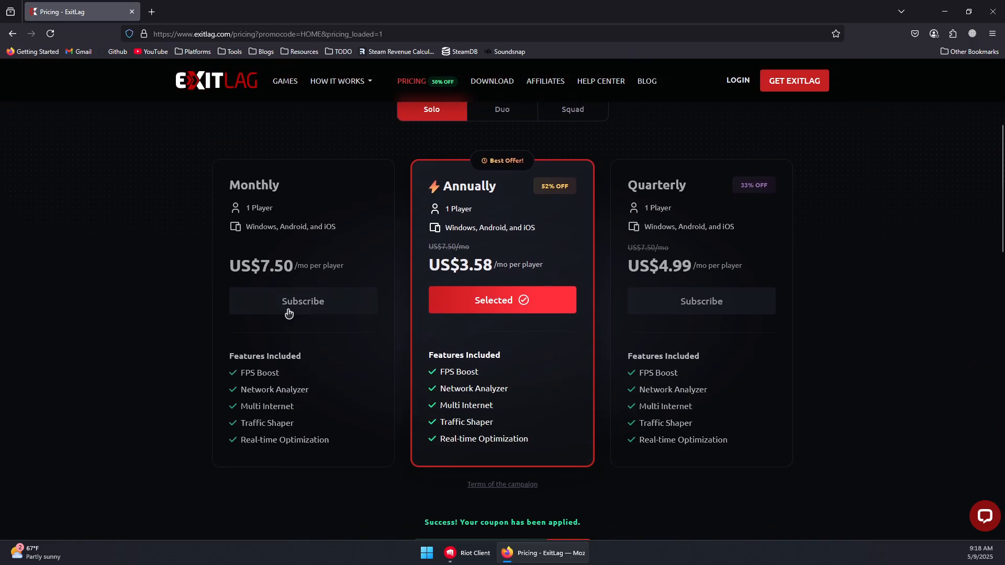
scroll(up, 3)
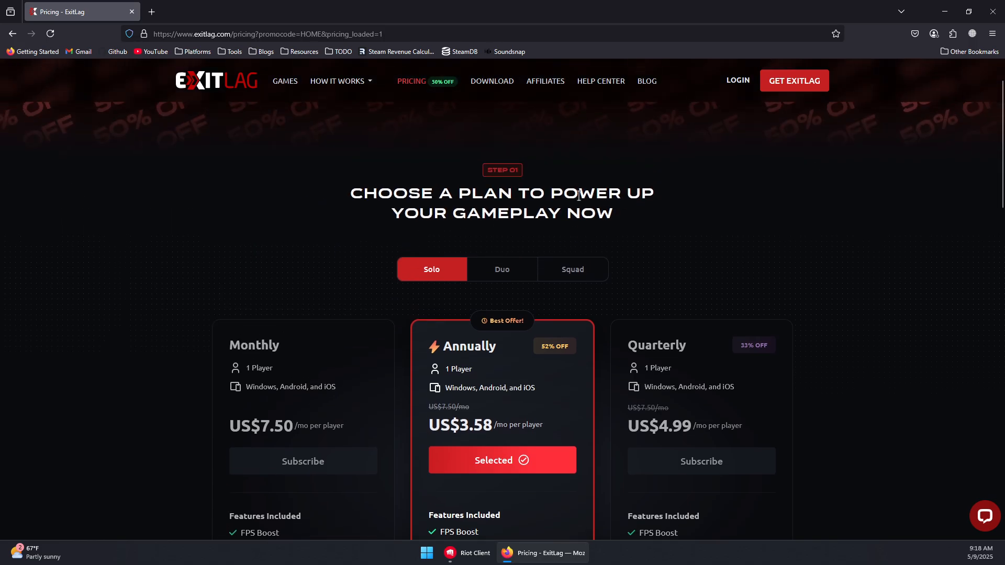
scroll(down, 3)
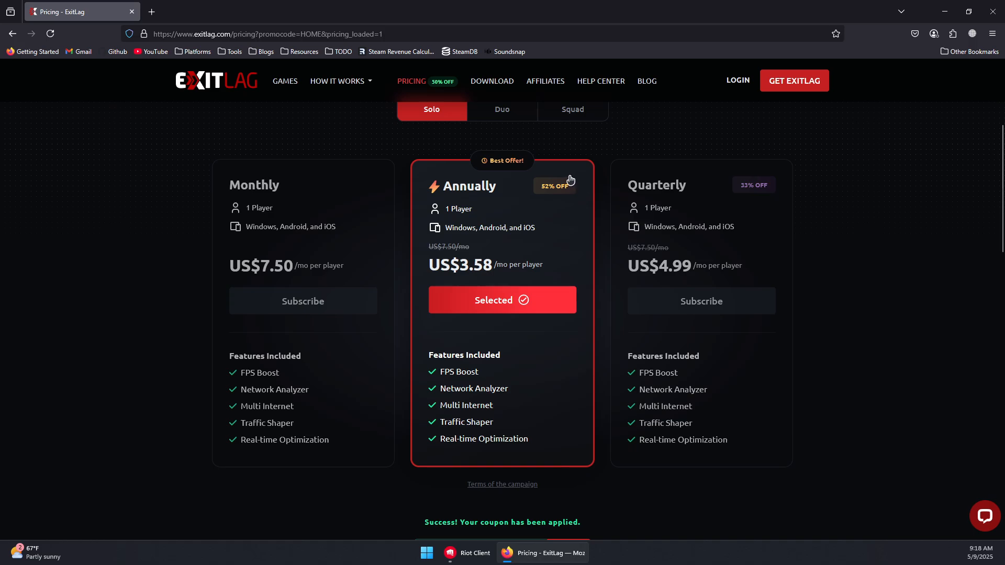
mouse_move(314, 253)
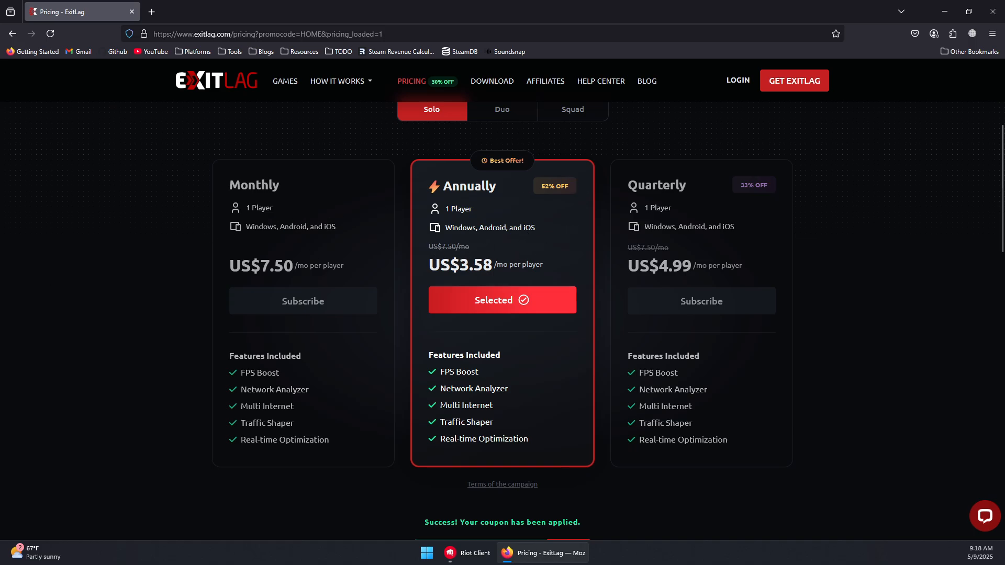
mouse_move(342, 228)
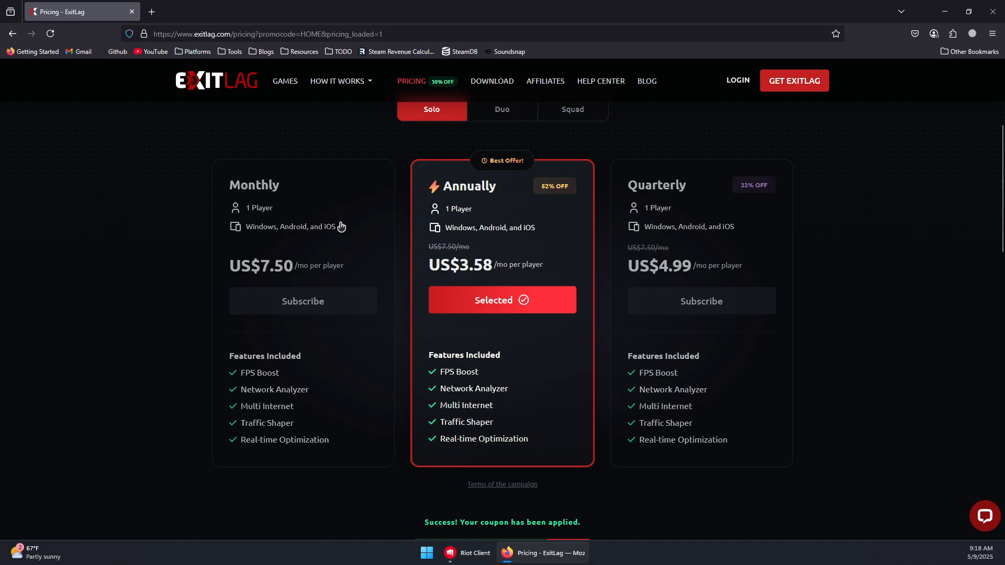
mouse_move(543, 539)
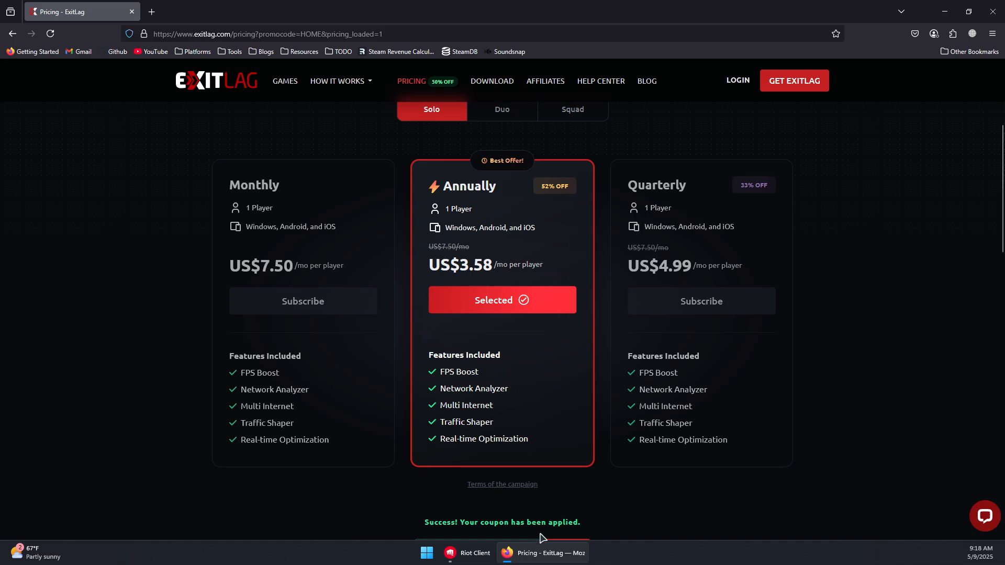
mouse_move(542, 552)
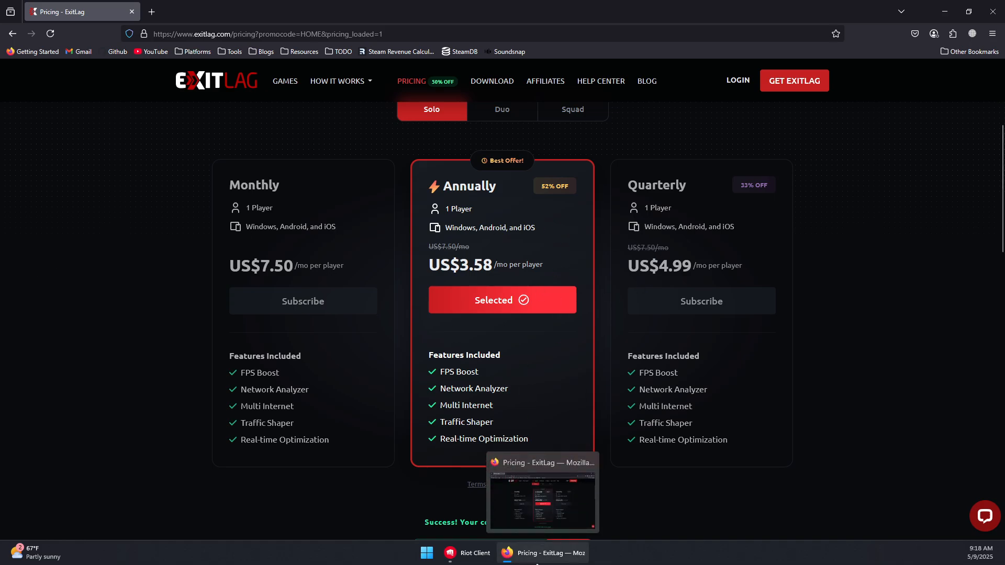